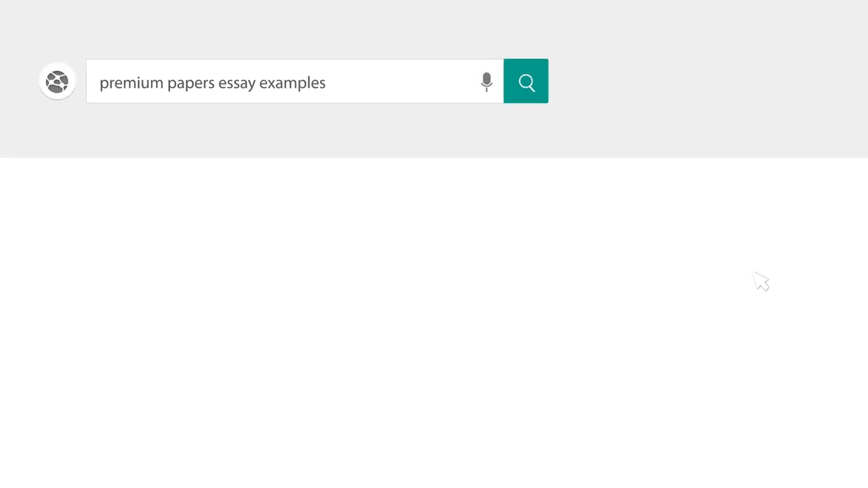
# - Type the title 'Gender Relations in "Trifles" by Susan Glaspell' and begin the introduction
pyautogui.click(527, 82)
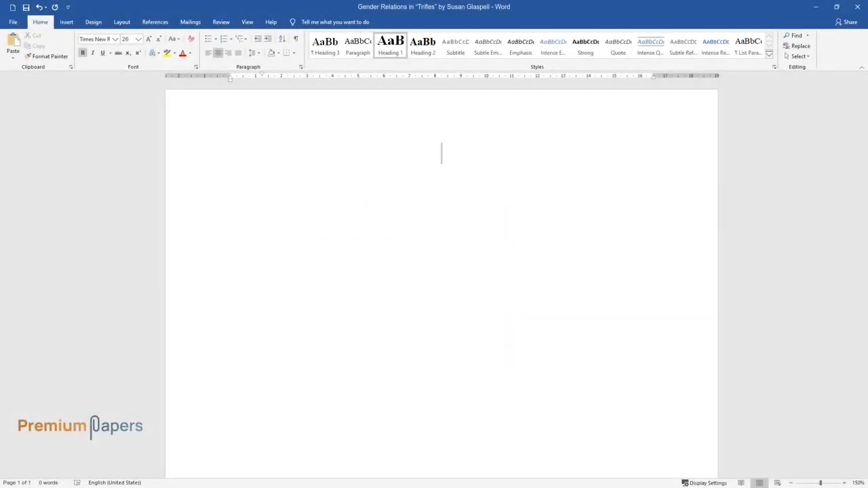
pyautogui.write('Gender Rela')
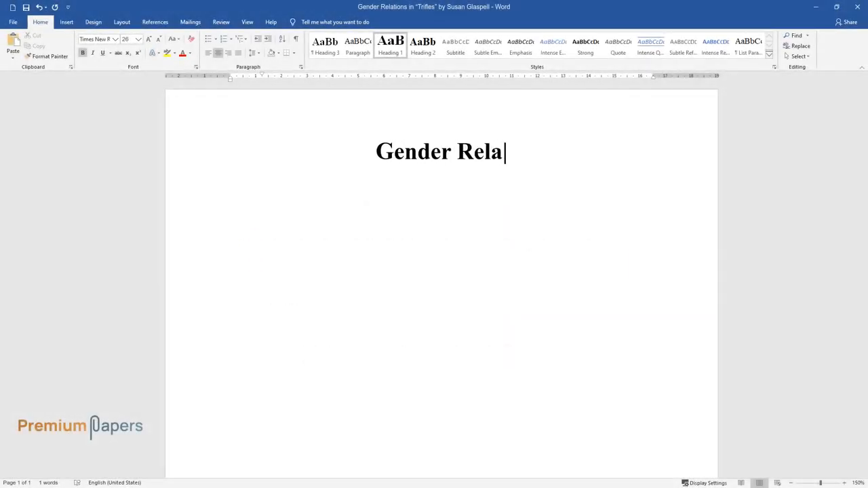
pyautogui.write('tions in "Trifles" by Susan Glaspell')
pyautogui.write('The world is full of different k')
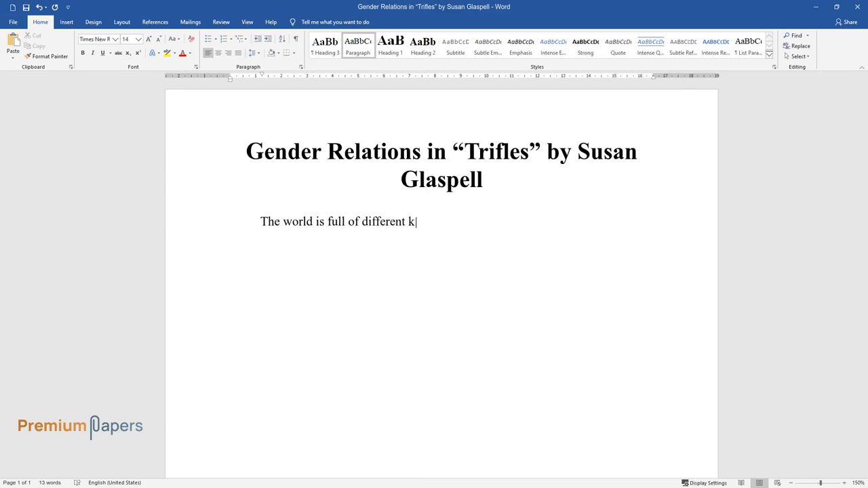
# - Write the opening on opposites (water and fire, death and life) and man-woman as the strongest opposition
pyautogui.write('inds of opposites: water and fire;')
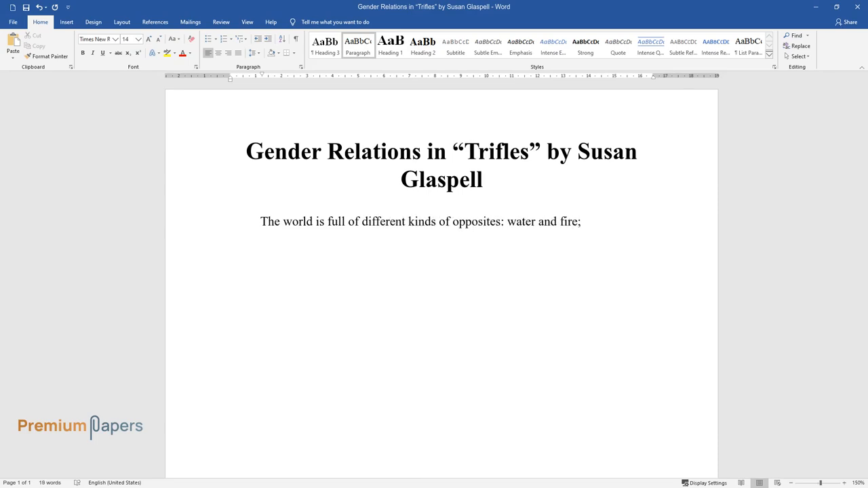
pyautogui.write('death and life; winter and summer,')
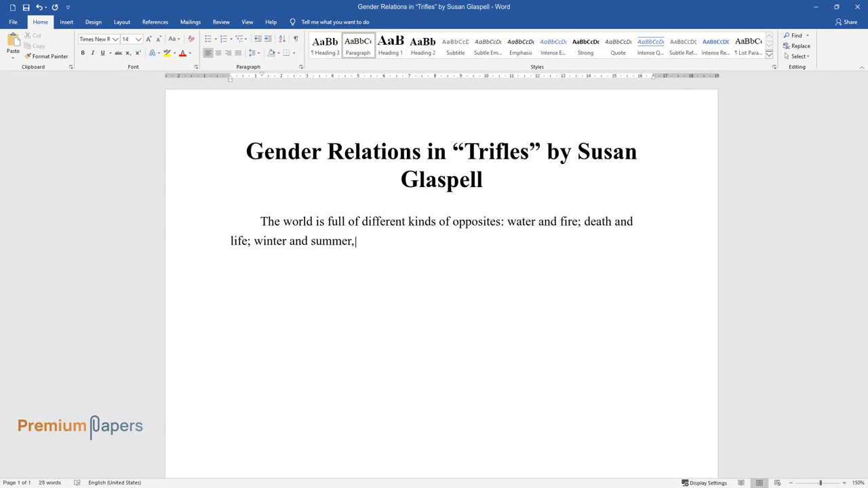
pyautogui.write('etc. But the biggest paradox is t')
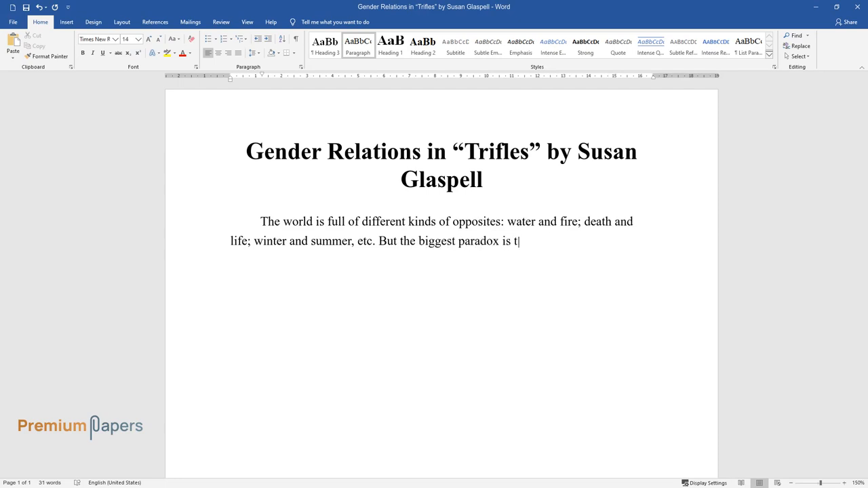
pyautogui.write('hat man and woman may appear as the')
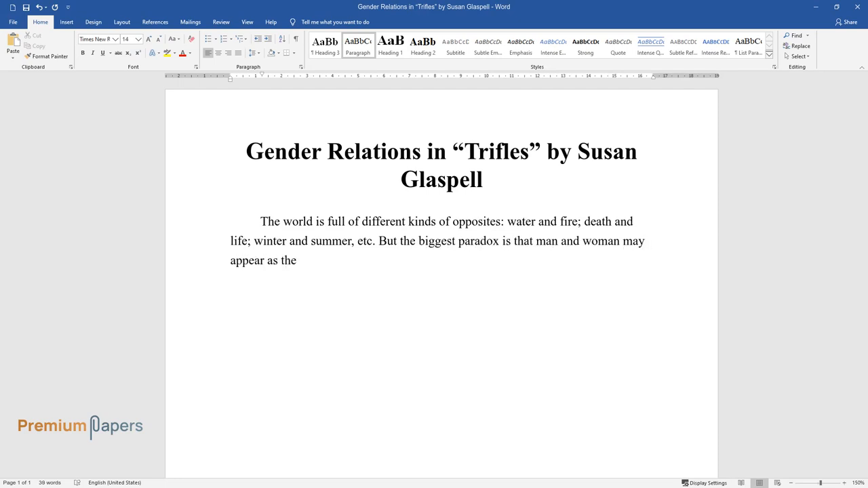
pyautogui.write('strongest opposition. Throughout')
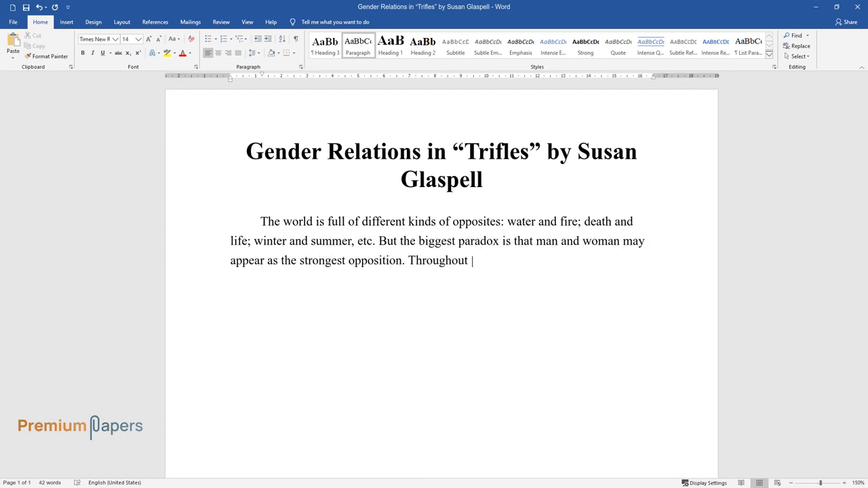
pyautogui.write('its history, there have always been')
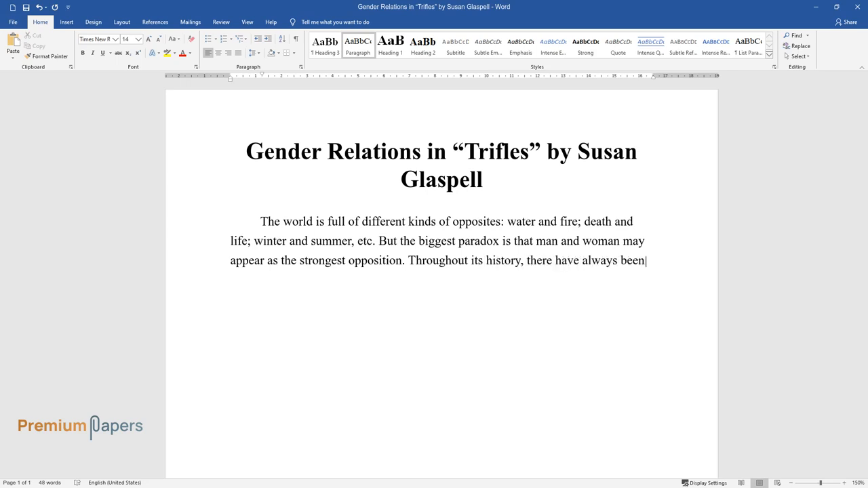
pyautogui.write("contrapositions of men's and women’s logic, their nature, and overlooks. The")
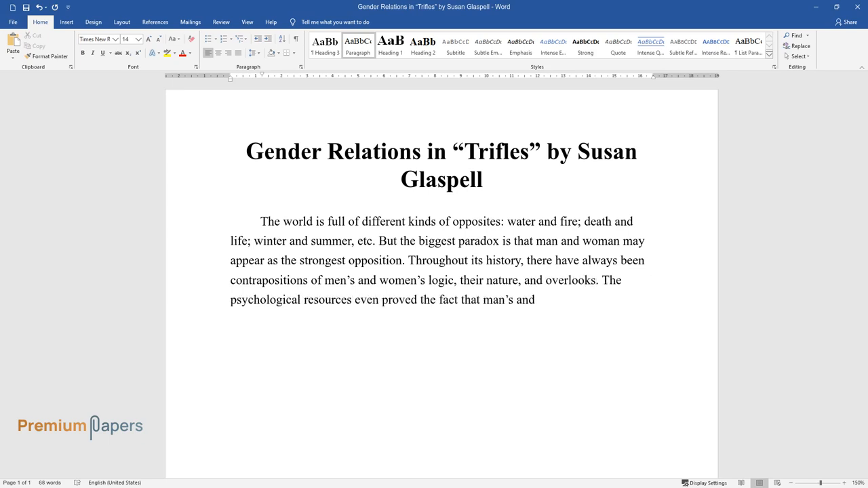
# - Continue with differing brains, man-woman relations in art, and Glaspell's Trifles built on gender opposition
pyautogui.write("woman's brains work differently. T")
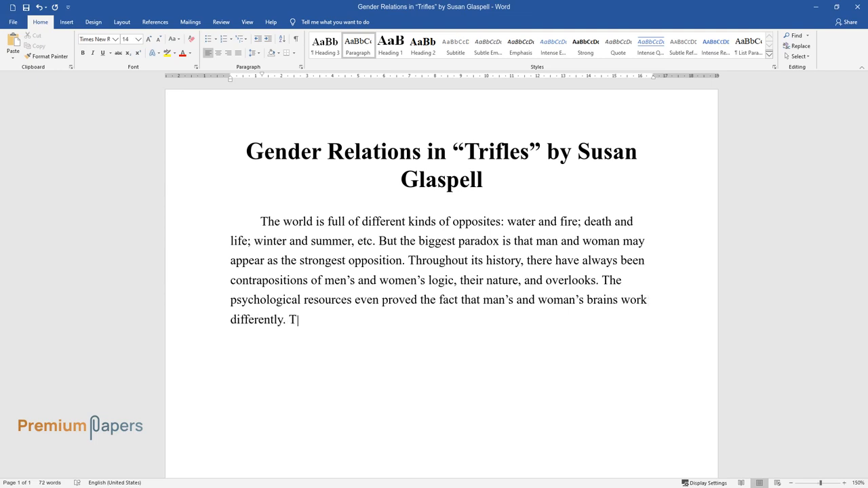
pyautogui.write('here are a lot of instances of man')
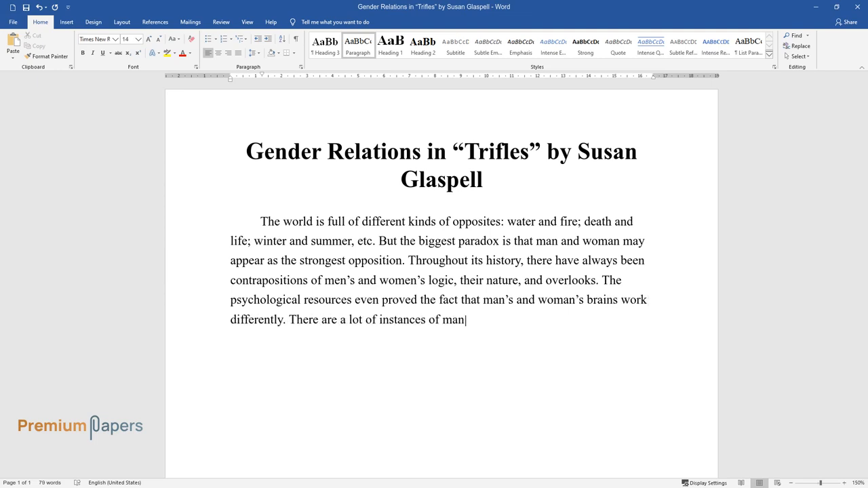
pyautogui.write('-woman relations in art and literature')
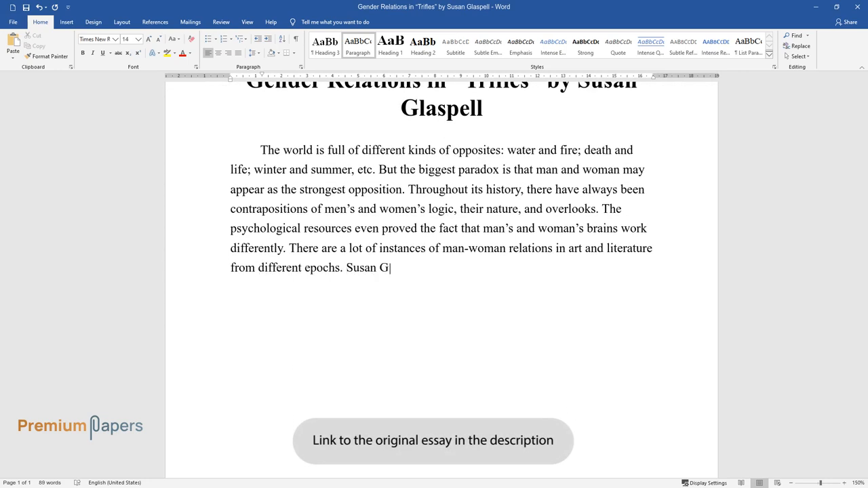
pyautogui.write("laspell's play, Trifles, is based o")
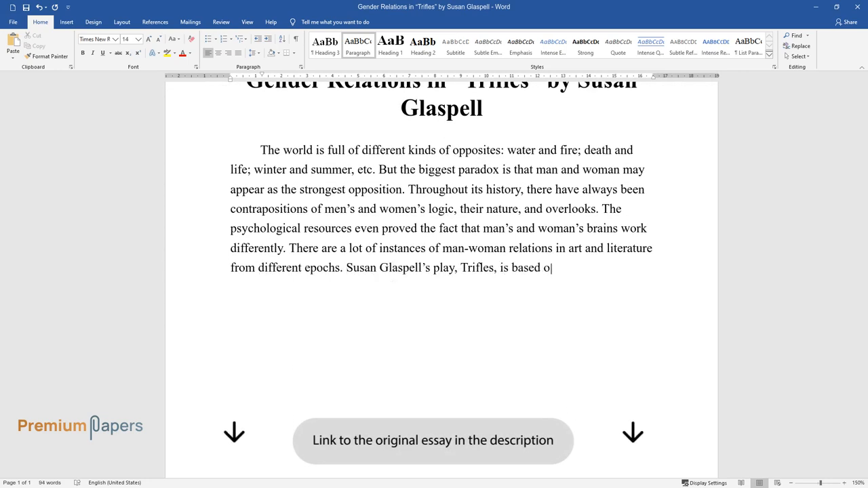
pyautogui.write('n the same-gender opposition. This')
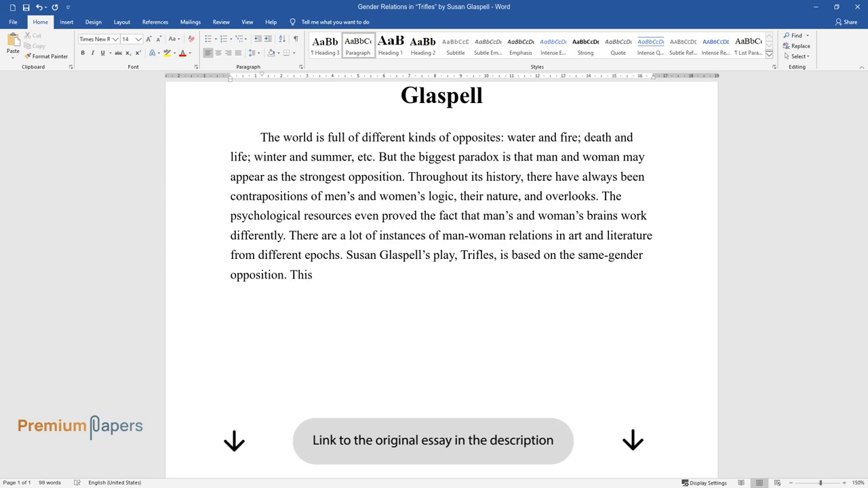
# - State the paper's concern with gender influences on characters and the question of female solidarity
pyautogui.write('paper is concerned with the gender')
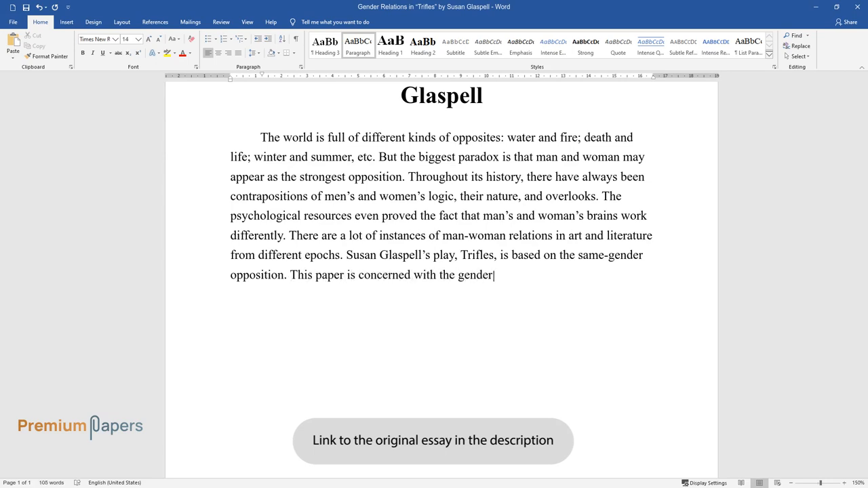
pyautogui.write('influences on characters and attitudes toward each other, the instan')
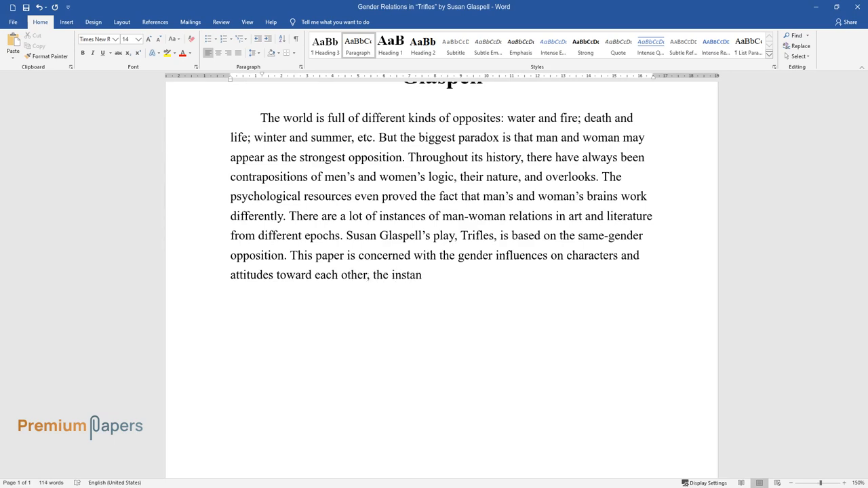
pyautogui.write('ces of manifestation of different ways of')
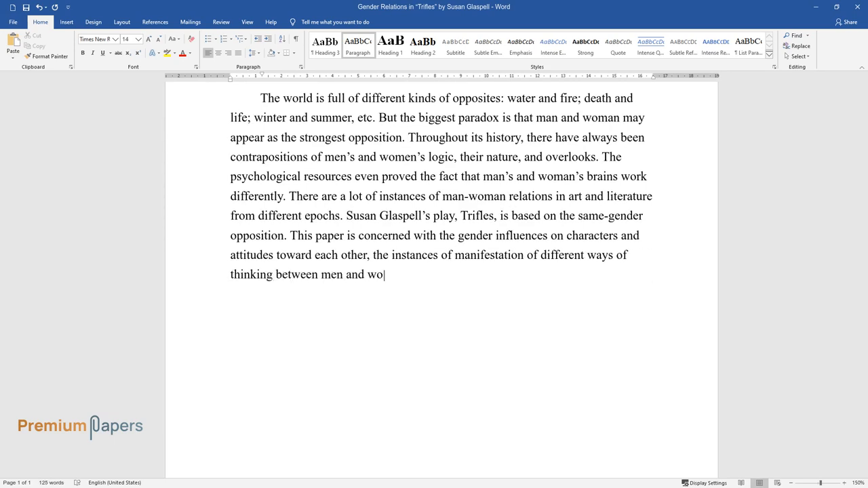
pyautogui.write('men, and a question of female solidarity.')
pyautogui.write('Susan Glaspell explores the theme of the difference between genders and the')
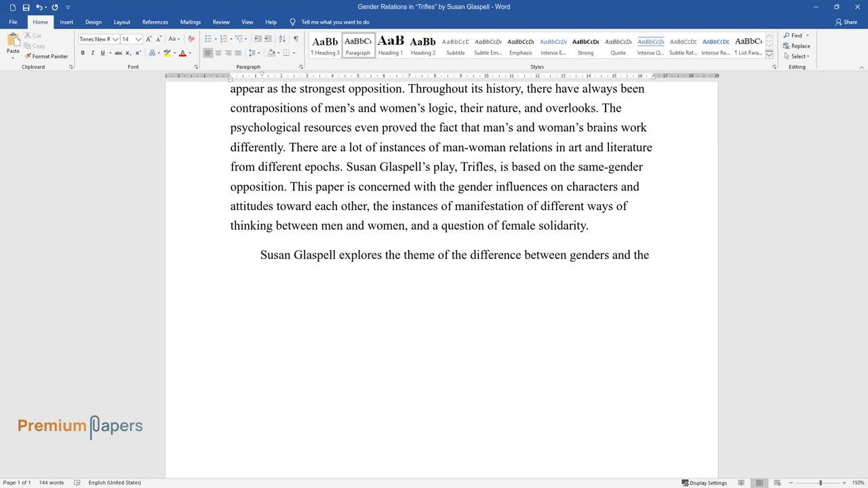
# - Write how women notice tiny trifles that, like puzzle pieces, present a full picture of the murder
pyautogui.write('fact that women are more attentive t')
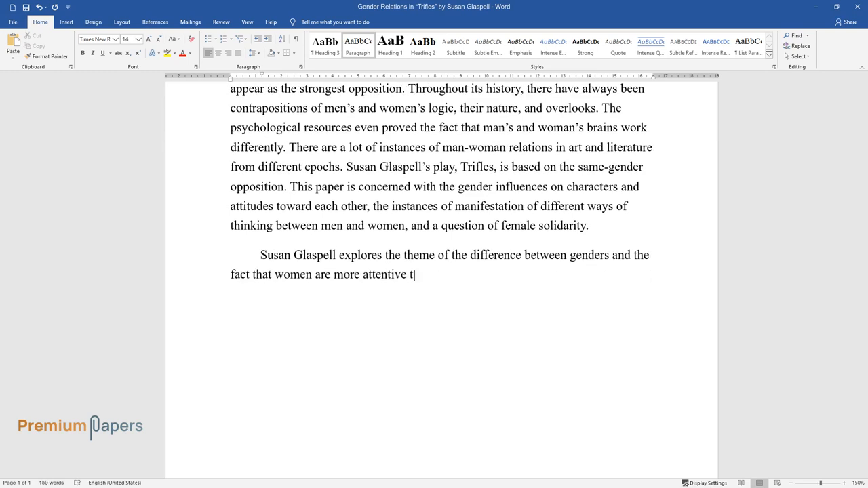
pyautogui.write('o the tiny things, which, present crucial')
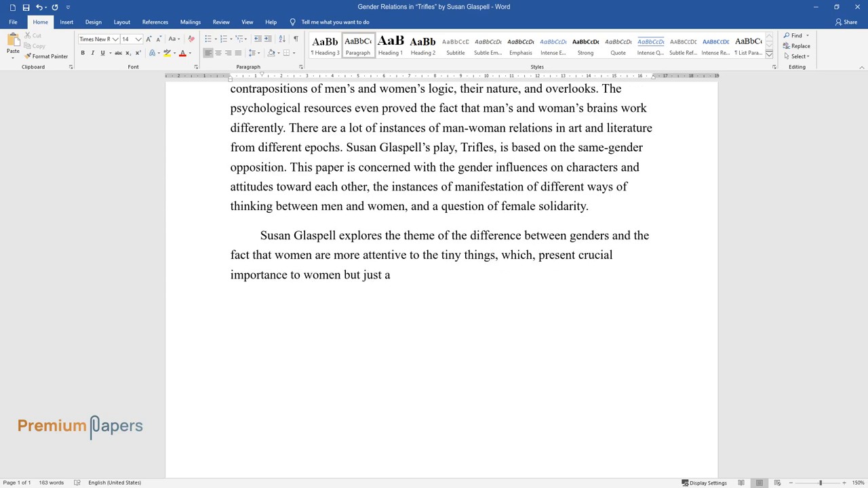
pyautogui.write('trifle for men. The attention to det')
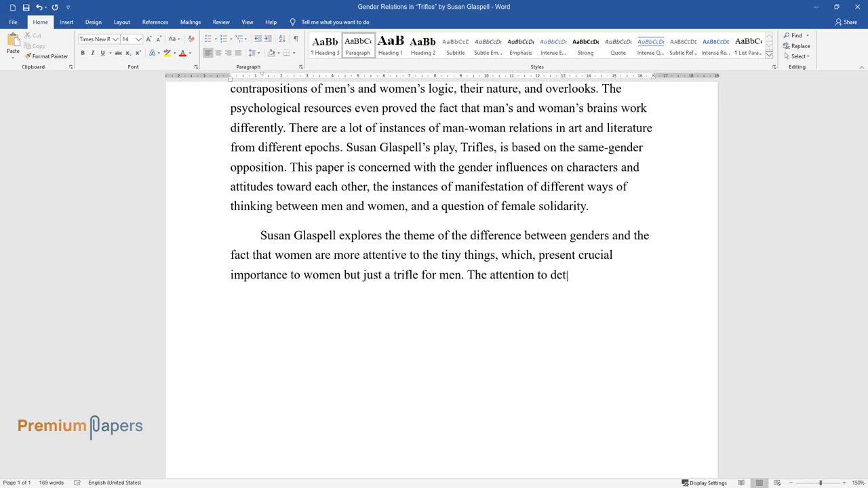
pyautogui.write('ail is one of the main points of the')
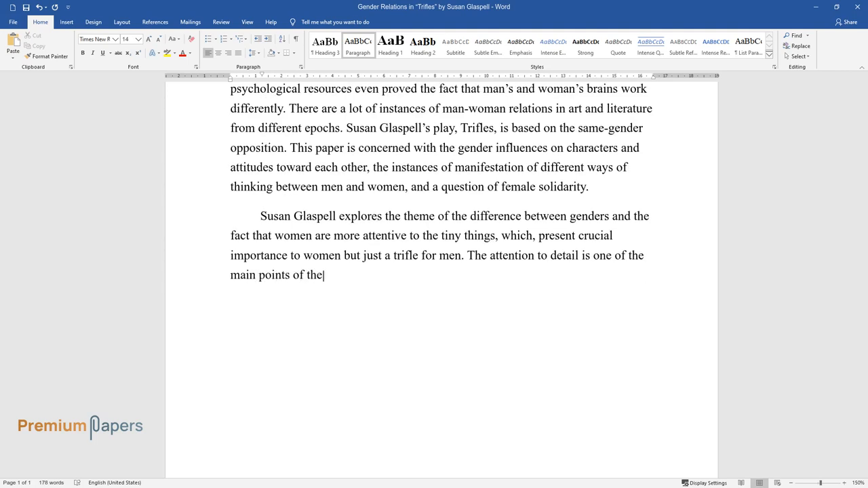
pyautogui.write('play. The little pieces and trifles')
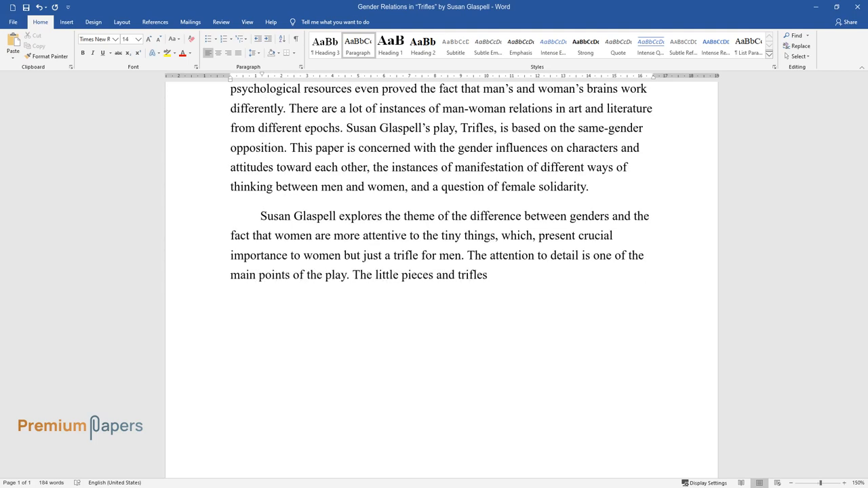
pyautogui.write("seen by the woman's eye resemble the")
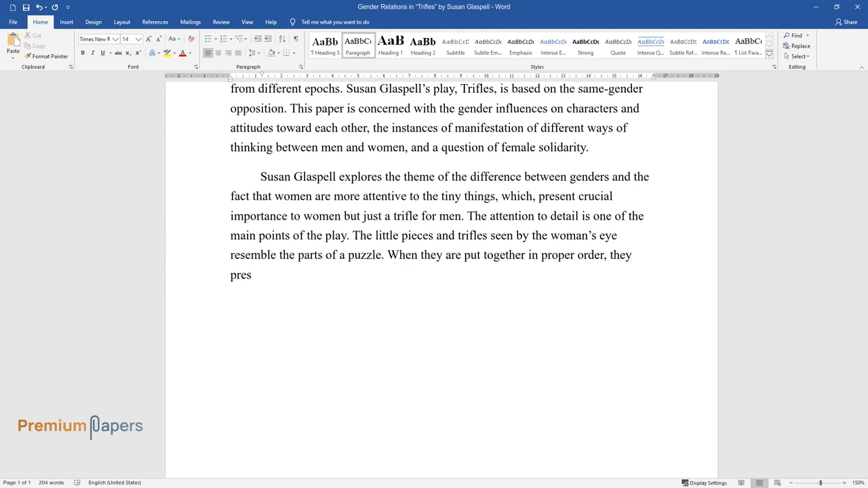
pyautogui.write('ent a full picture of the murder. Such an approach to the investigation p')
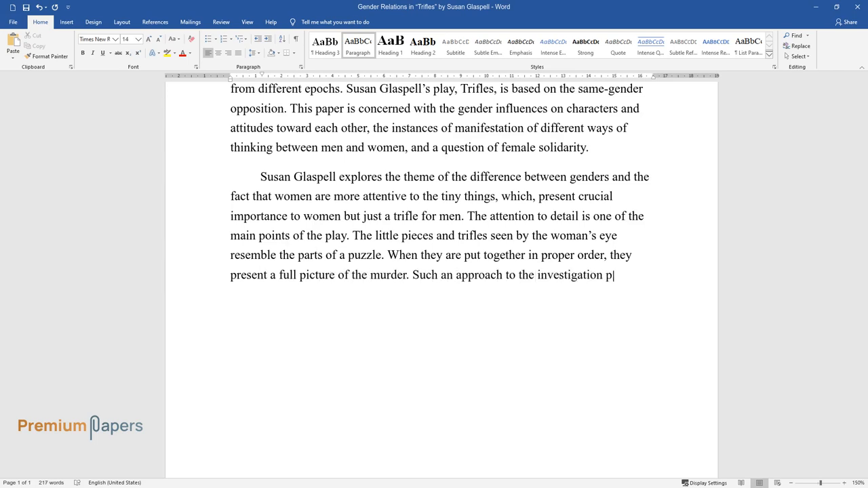
# - Add the didactic purpose and instances of discovering men's false domination of women
pyautogui.write('ertains to the didactic one. The aut')
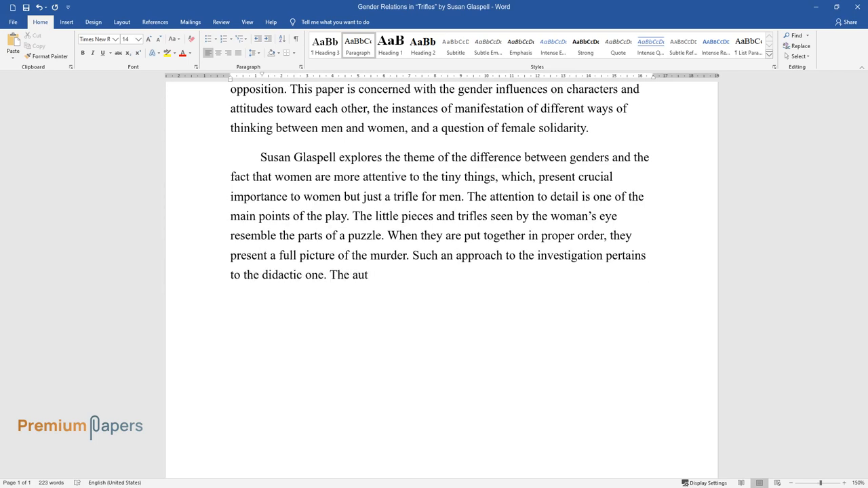
pyautogui.write('hor also makes use of the different')
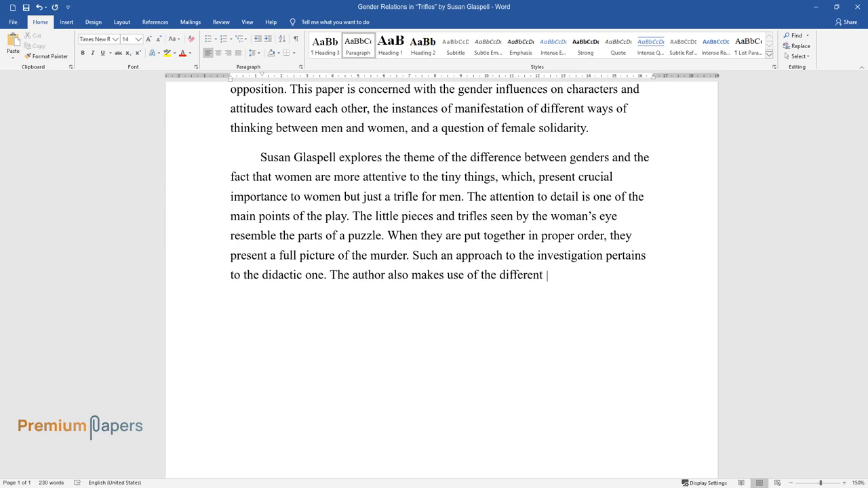
pyautogui.write("instances of discovering men's false")
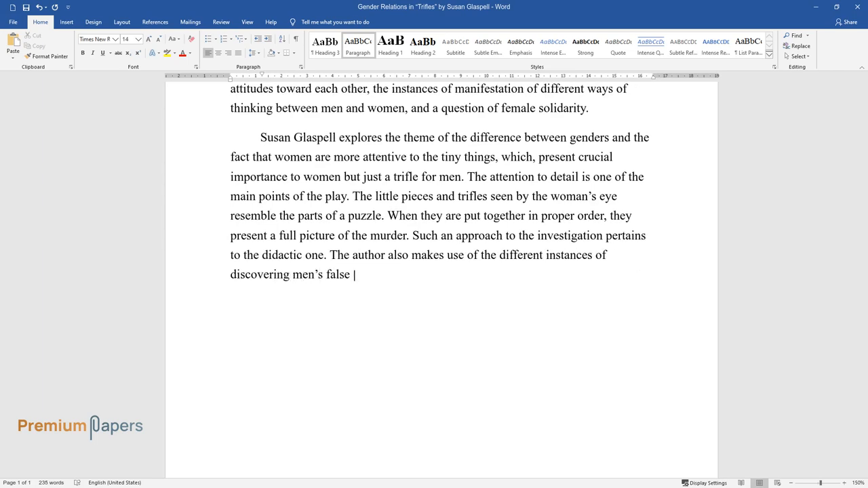
pyautogui.write('domination of women. Women are making an essential')
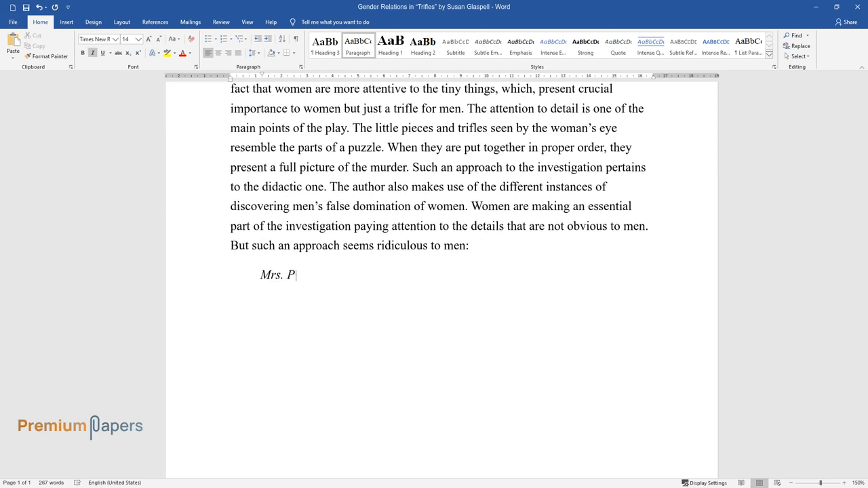
# - Type Mrs. Peters' italic line about worrying the fire'd go out and her jars would break
pyautogui.write('eters:')
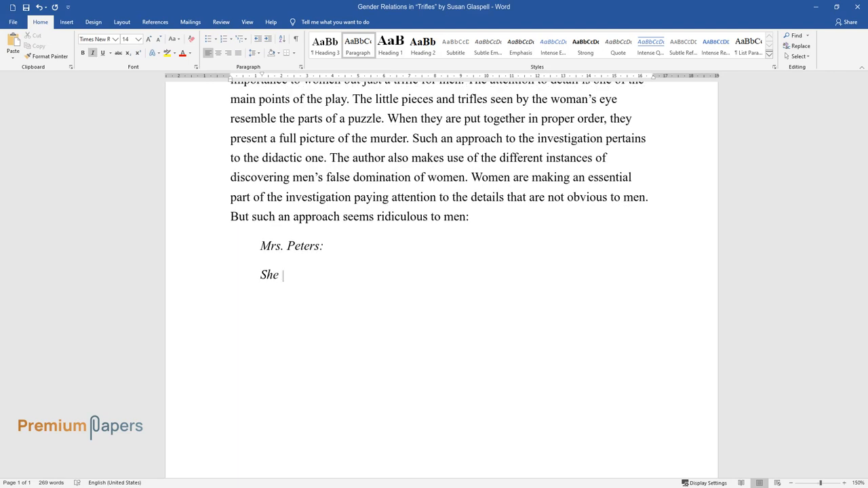
pyautogui.write('worried about that when it turne')
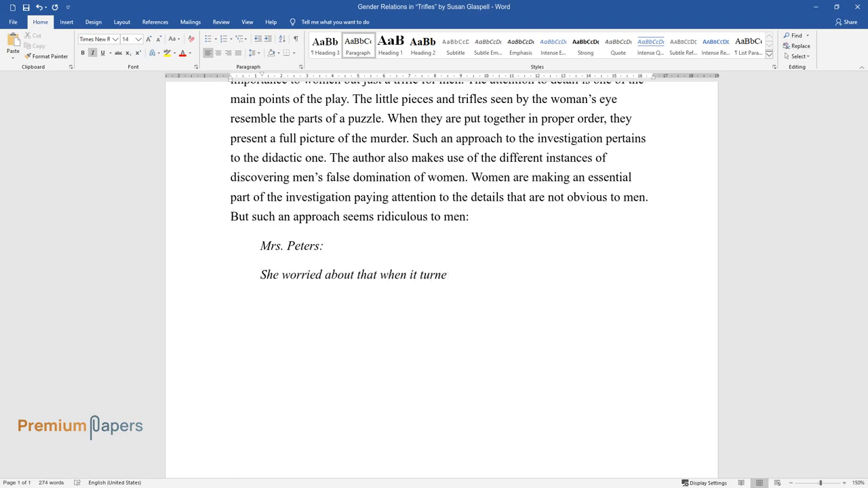
pyautogui.write("d so cold. She said the fire'd")
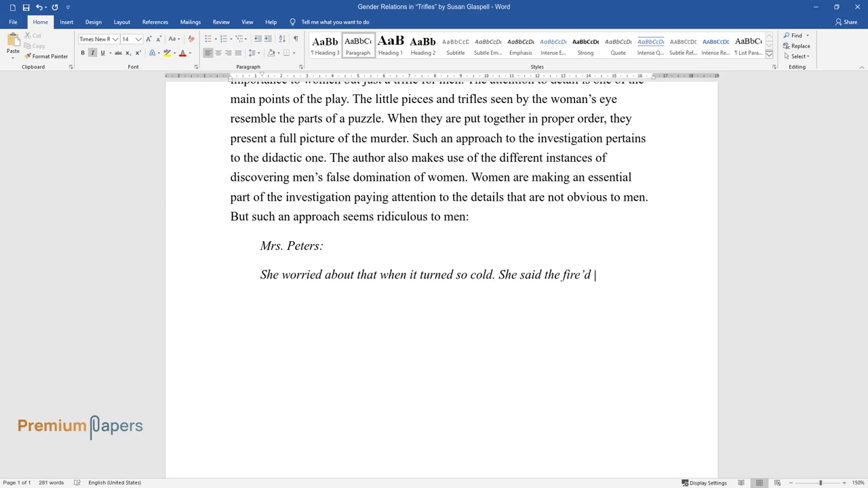
pyautogui.write('go out and her jars would break')
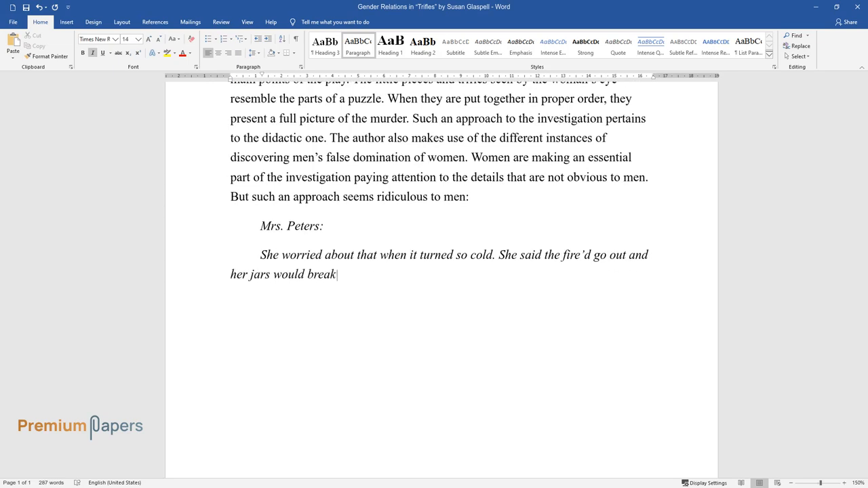
# - Add the Sheriff's line on murder and preserves and Mr. Hale's 'women are used to worrying over trifles', then begin the next paragraph
pyautogui.write('Sheriff:')
pyautogui.write('Well, can you beat the women! Held for m')
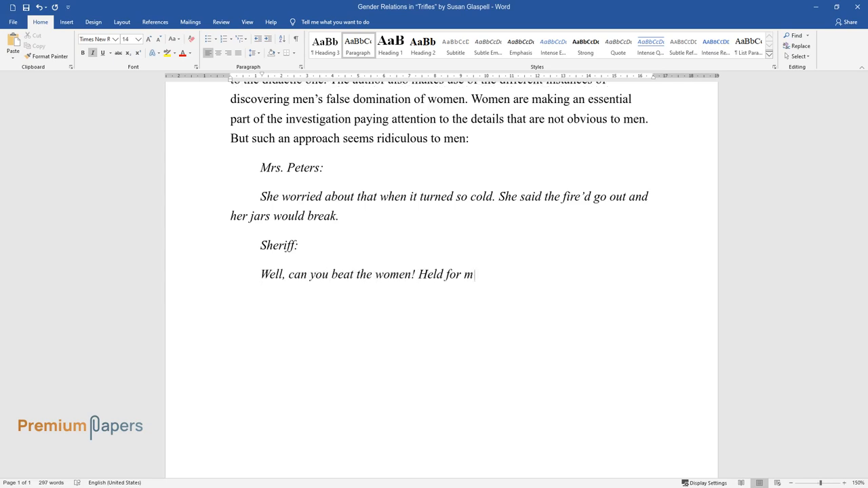
pyautogui.write('urder and worrying about her p')
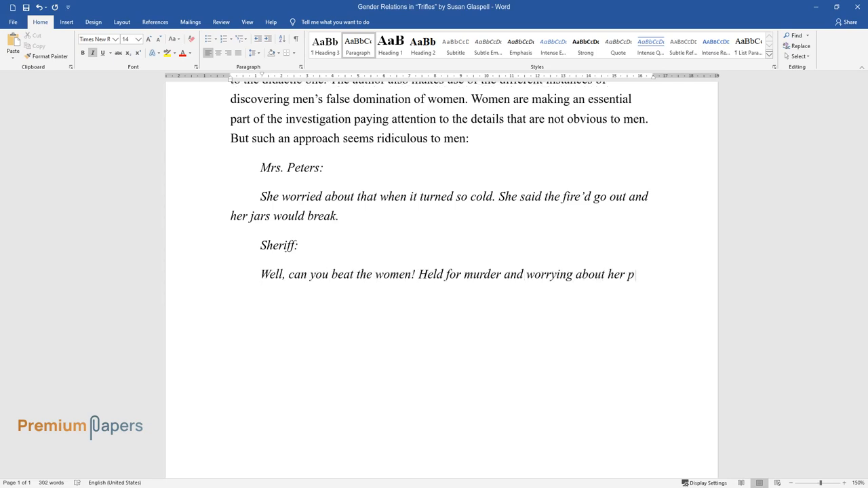
pyautogui.write('reserves.')
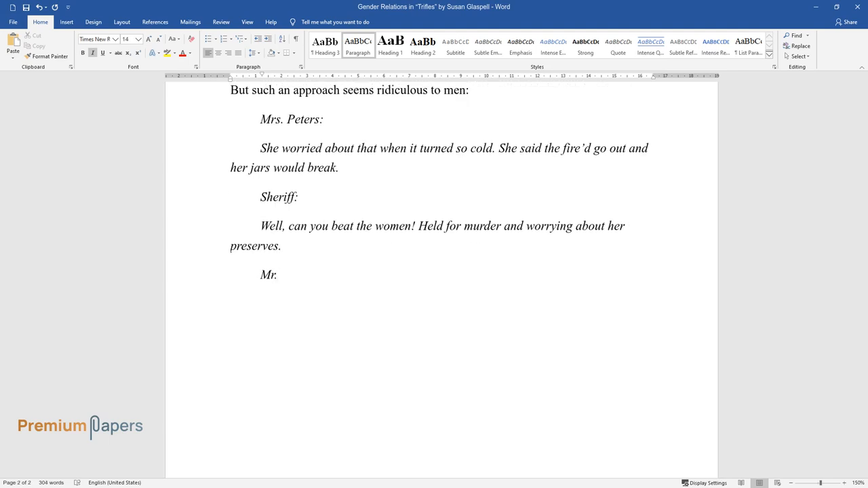
pyautogui.write('Hale:')
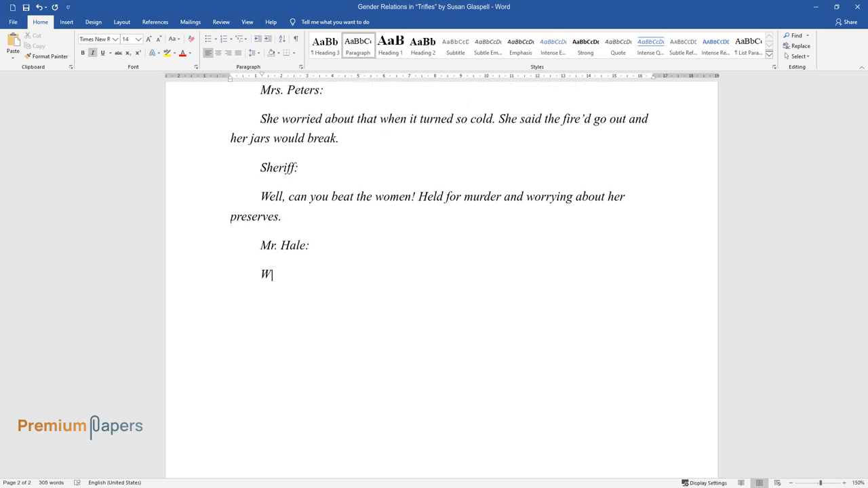
pyautogui.write('ell, women are used to worrying over trifles.')
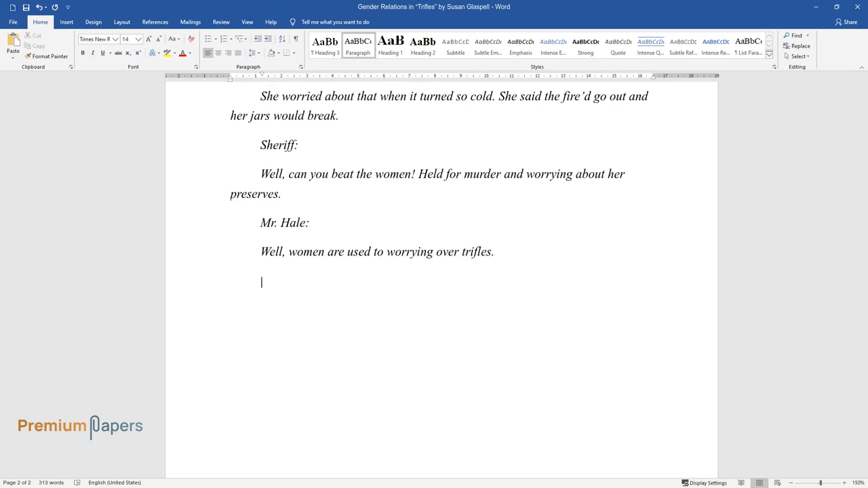
pyautogui.write('Some instances of difference in logi')
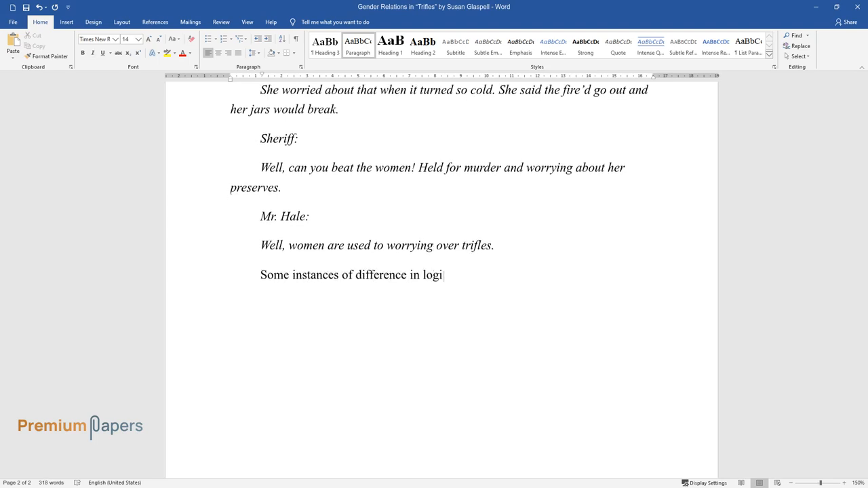
# - Write on differing logical thinking as another gender opposition and the women's objection about the gun
pyautogui.write('cal thinking are another point of man')
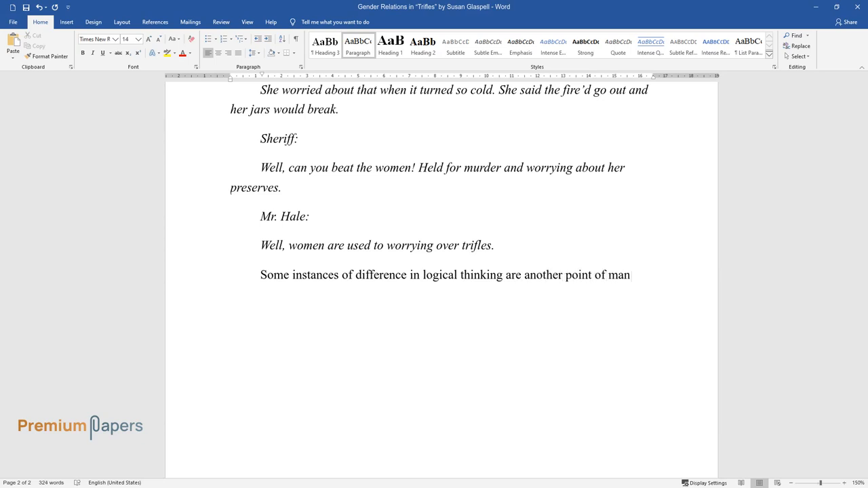
pyautogui.write("manifestation of the gender's opposition. The men are wondering why th")
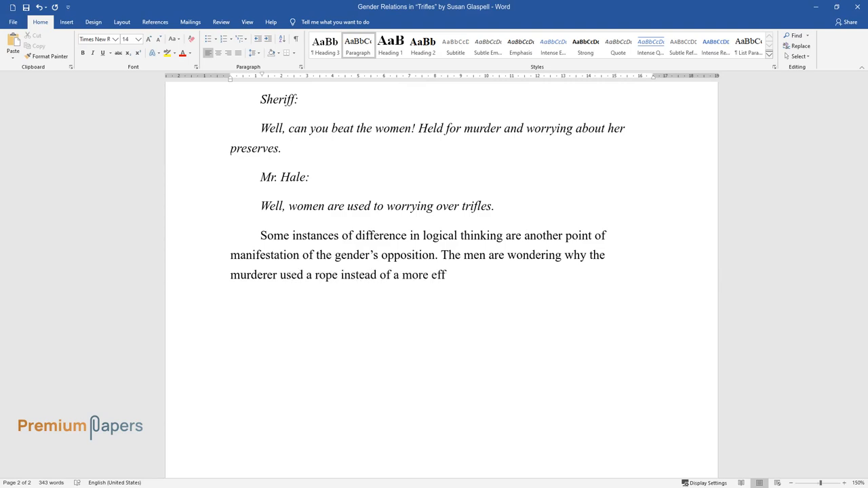
pyautogui.write('ective gun. The women oppose that this')
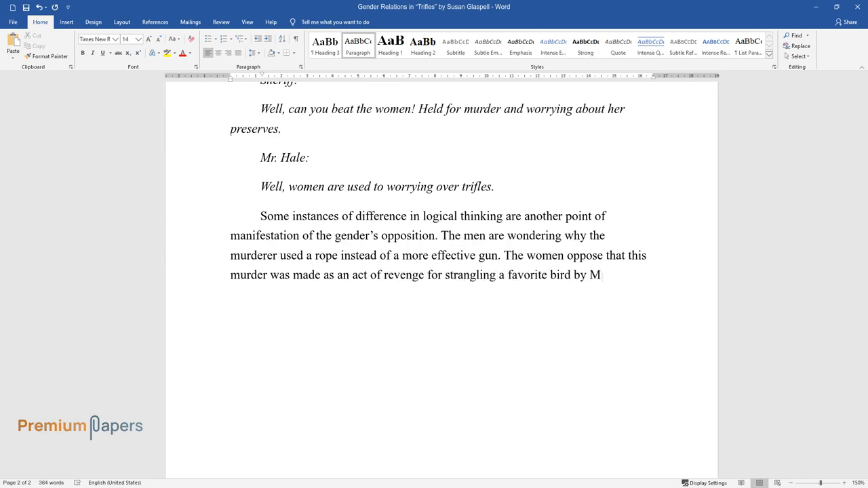
pyautogui.write('rs. Wright. "The strangling of Mr. Wright, which perplexes all when a gun was handy, is remin')
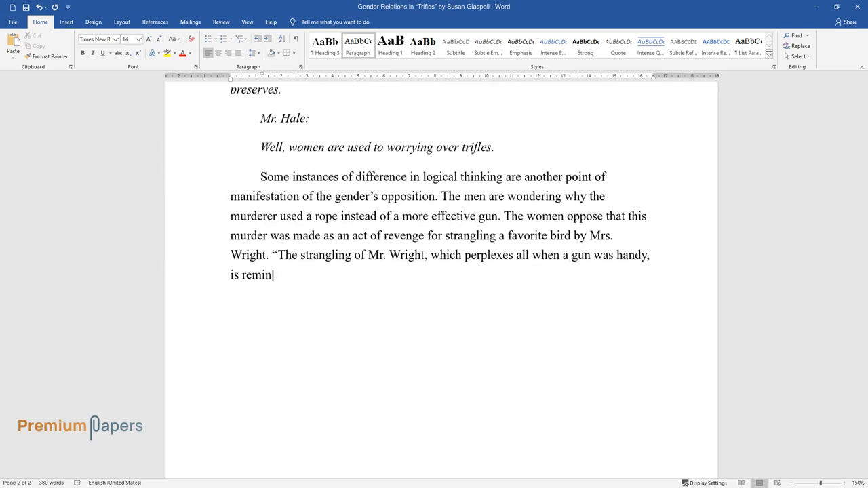
# - Link Mr. Wright's strangling to the strangled bird and men's lack of attention to detail, then start 'Furthermore, the'
pyautogui.write('iscent of the strangling of that bird.” The men explained it by the simple')
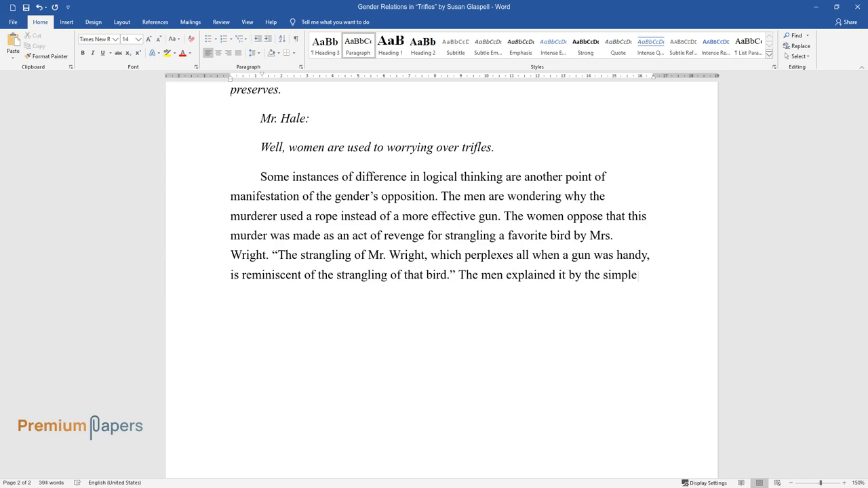
pyautogui.write('fact that the cat might have eaten the bird paying no attention to the absence of the')
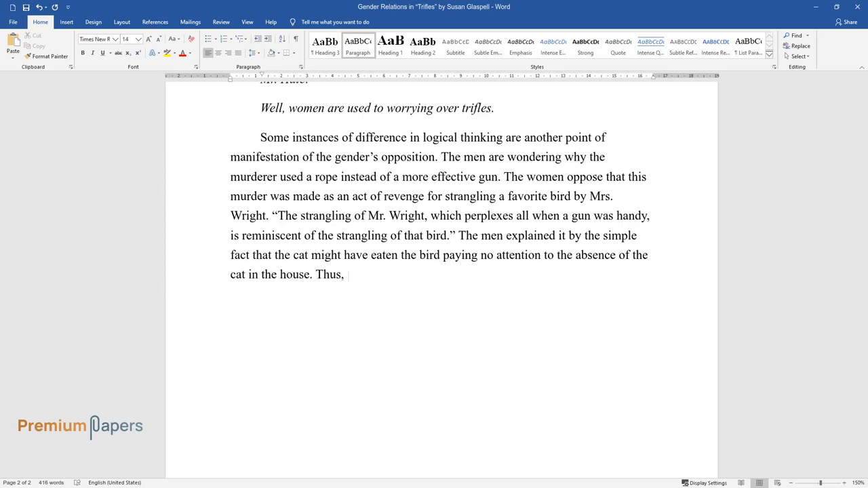
pyautogui.write('this episode demonstrates the futility of men’s way of')
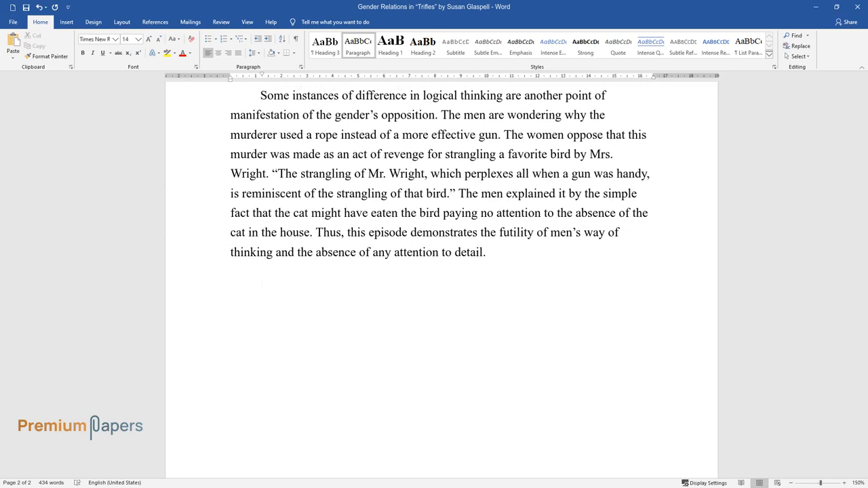
pyautogui.write('Furthermore, the')
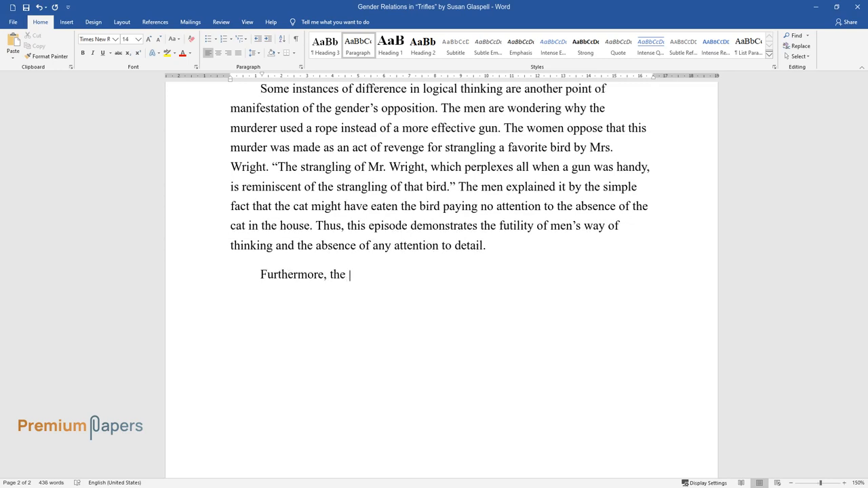
# - Write that the women establish the real murderer through knowledge of the Wrights' family relations
pyautogui.write('women establish a real murderer by involving their')
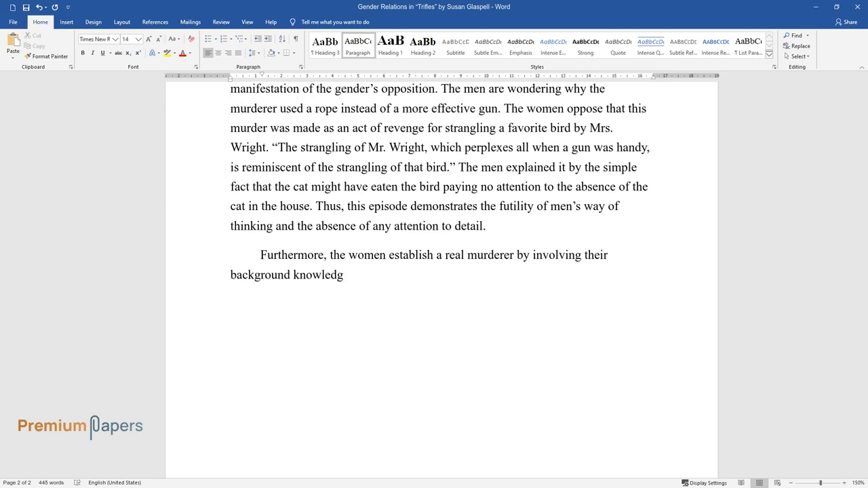
pyautogui.write("e about relations in Wright's famil")
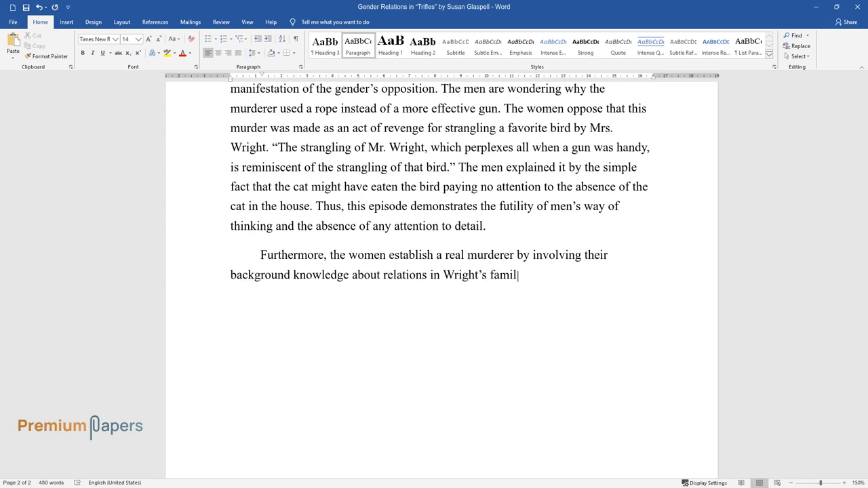
pyautogui.write('y and Mrs. Wright as a personality.')
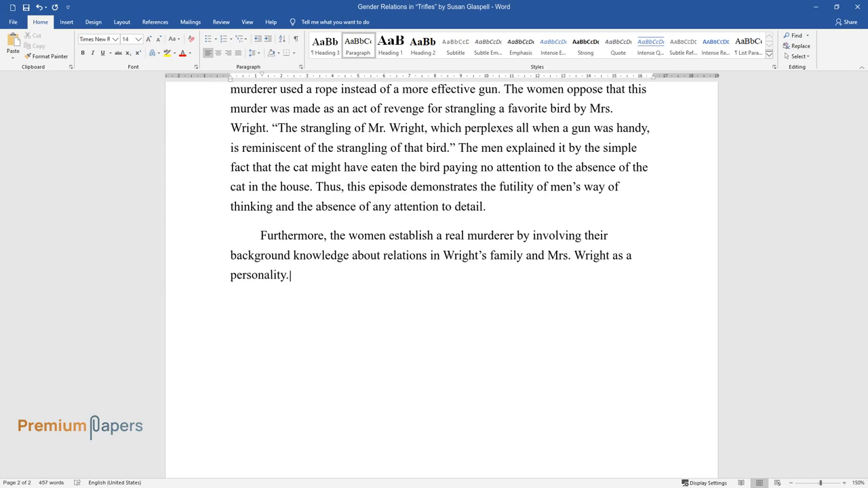
pyautogui.write('We know her from the story as a cold woman with not much to do in')
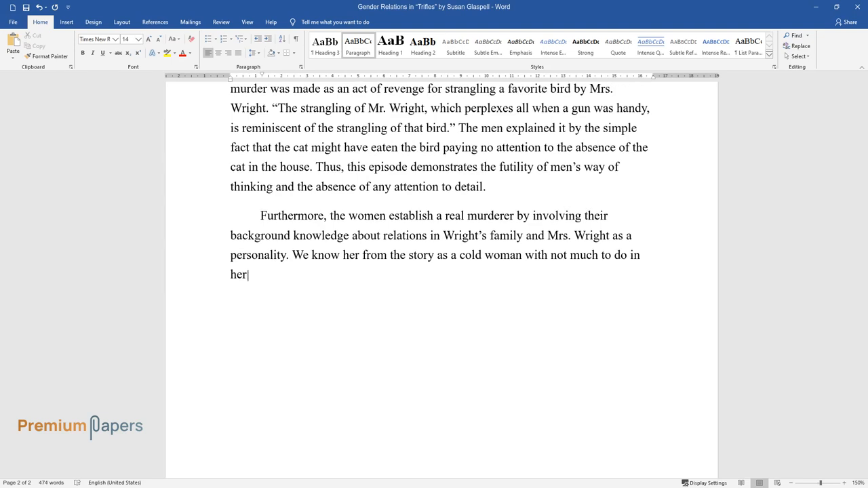
# - Describe Mrs. Wright as childless and no longer the sweet fluttery bird, then begin 'This change is a result'
pyautogui.write('life. She had no children and all that she had for company was a bird.')
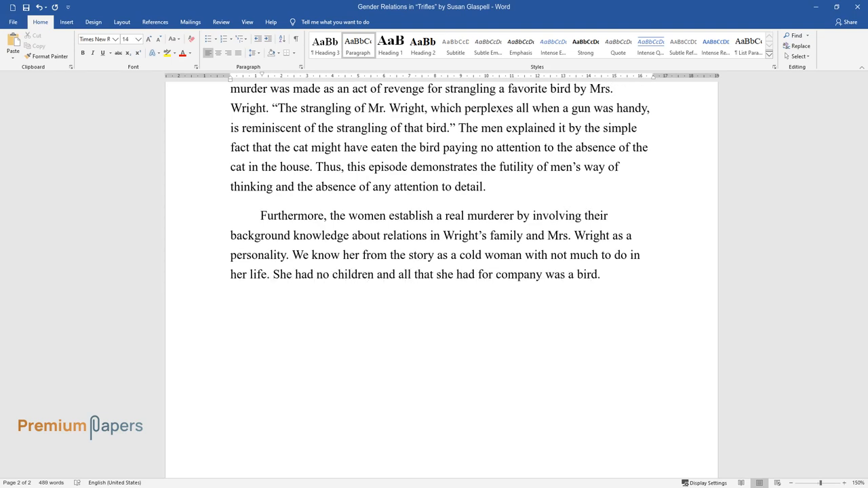
pyautogui.write('Mrs. Wright is no longer the sweet')
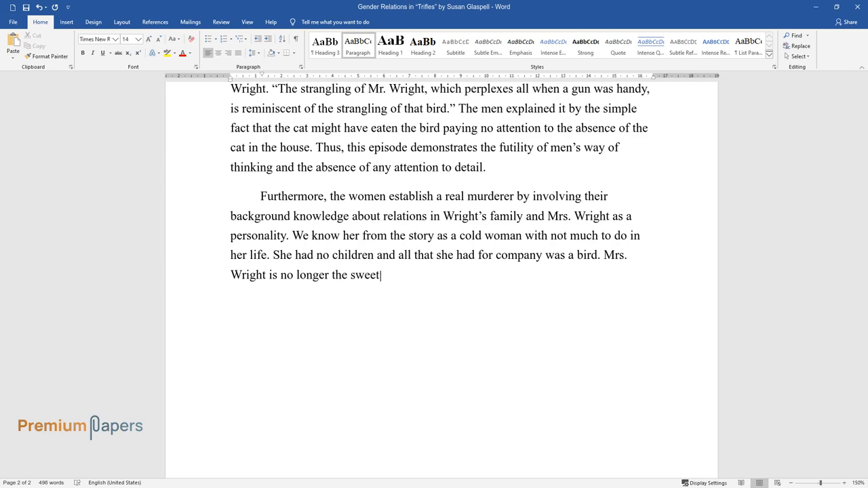
pyautogui.write('fluttery bird she used to be.')
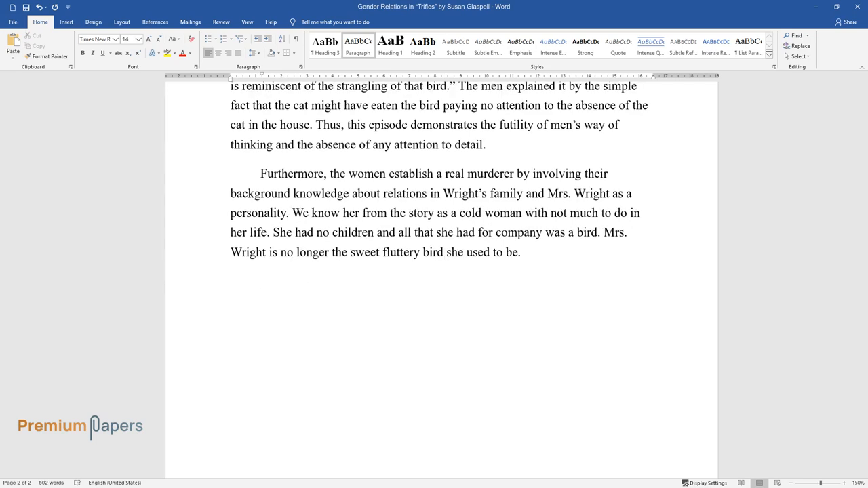
pyautogui.write('This change is a result of Mr. Wright’s rude attitude to his wife and his')
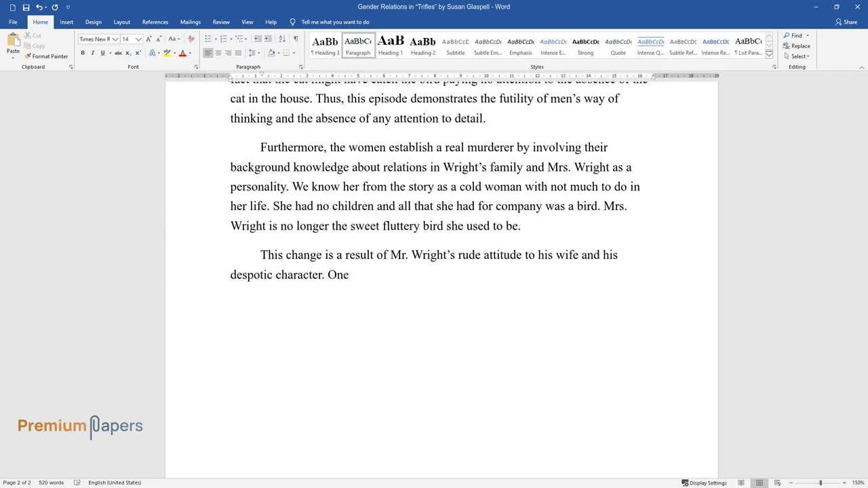
# - Attribute the change to Mr. Wright's despotism, quoting '…he was a hard man' and the women's sympathy linking the suffocated bird to her
pyautogui.write('of the women even depicts life with')
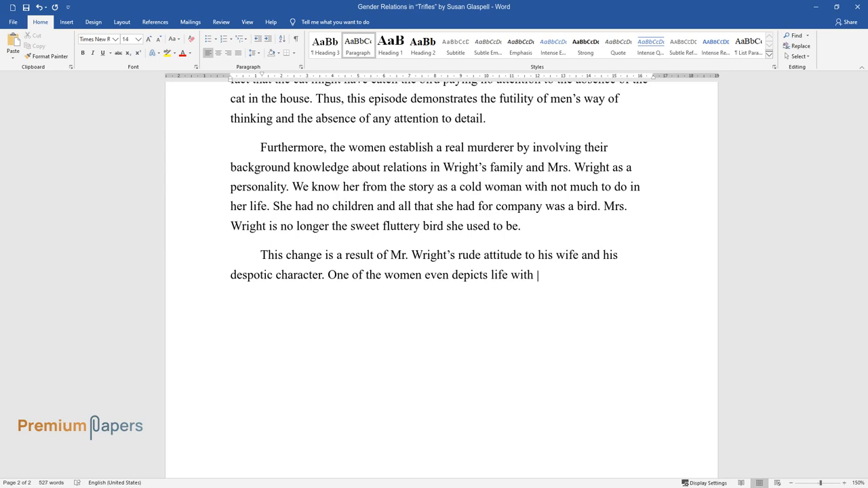
pyautogui.write('him in such a way, "…he was a hard ma')
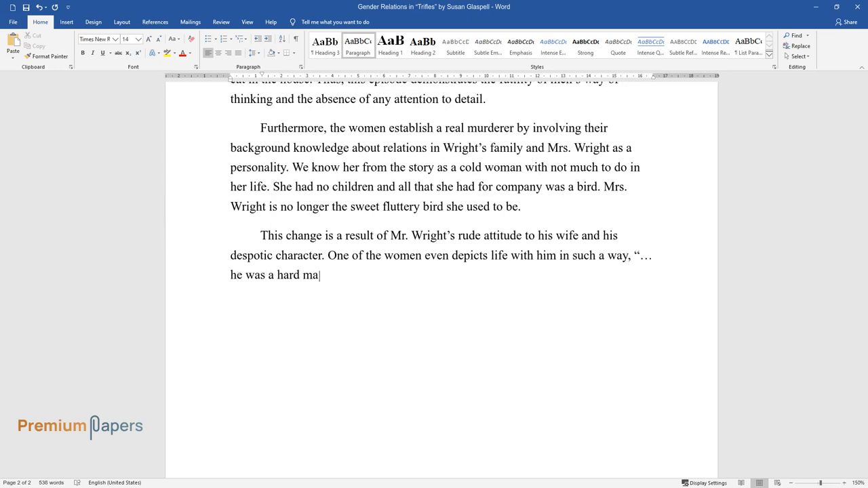
pyautogui.write('n Mrs. Peters. Just to pass the time of day with him – like a raw')
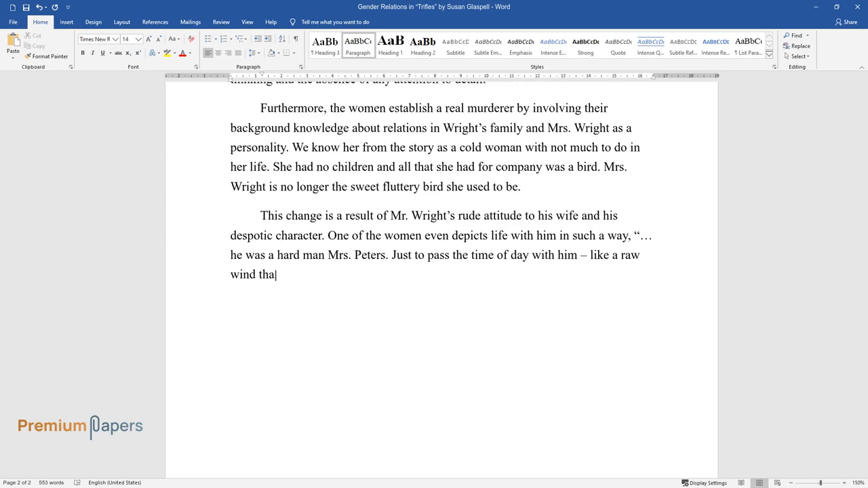
pyautogui.write('t gets to the bone." Feeling a real s')
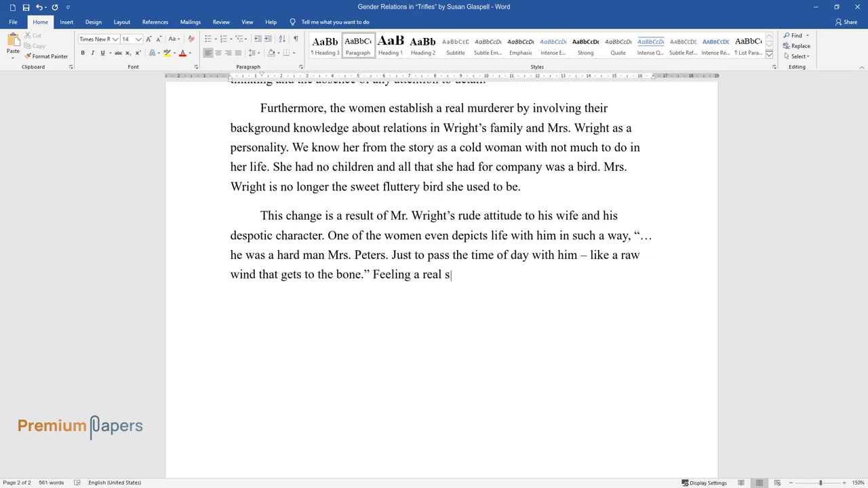
pyautogui.write('ympathy for the woman who finally got')
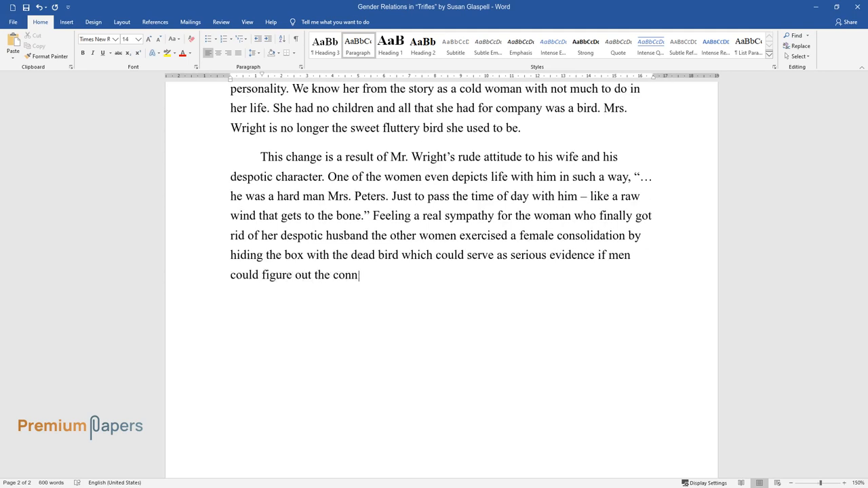
pyautogui.write('ection between the suffocated bird and a man.')
pyautogui.write('Theref')
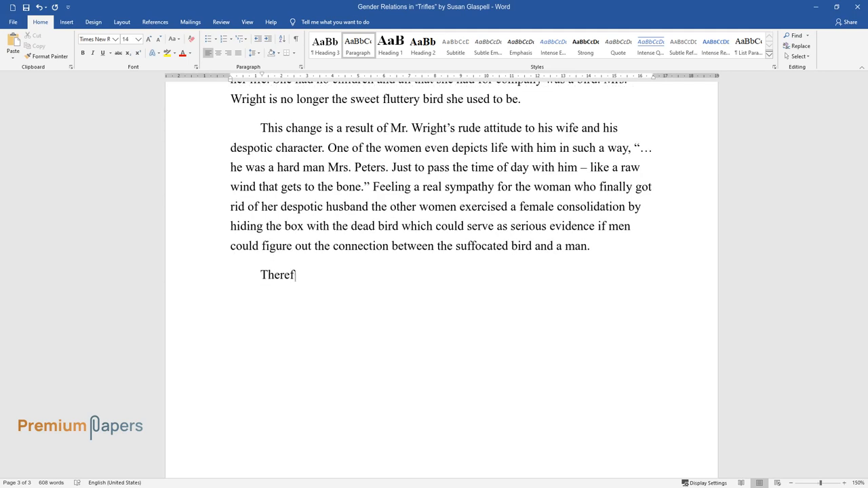
# - Write that the play stresses female consolidation while the men betray self-importance as pompous, tough detectives
pyautogui.write('ore, the play expresses the import')
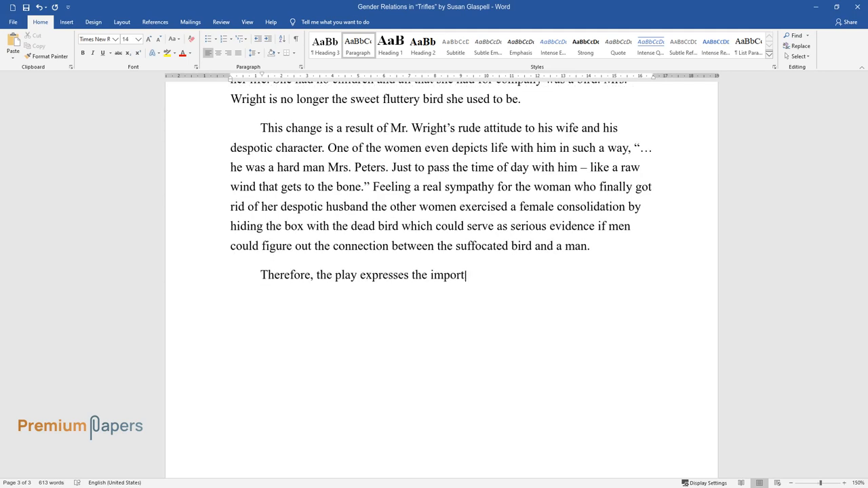
pyautogui.write('ance of female consolidation in man-')
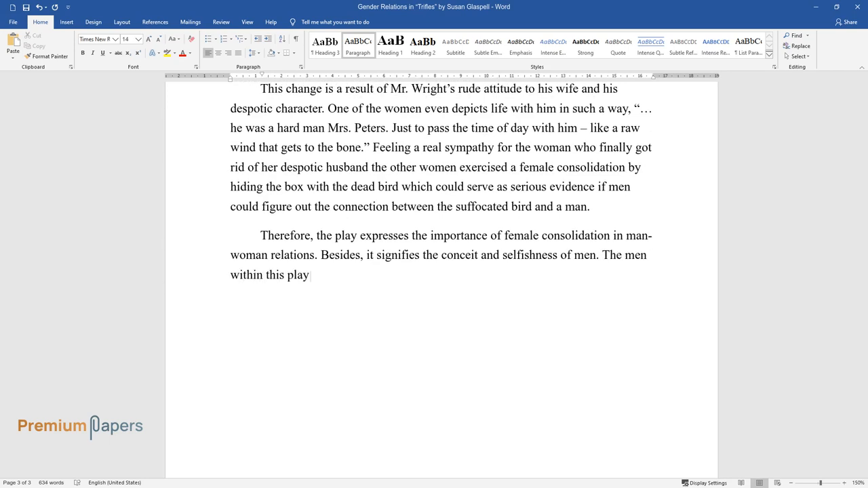
pyautogui.write('betray a sense of self-importance')
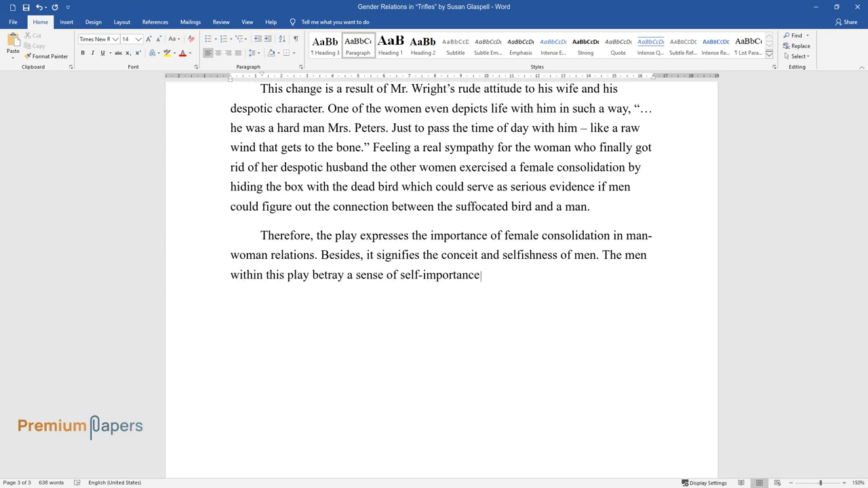
pyautogui.write('They present themselves as tough')
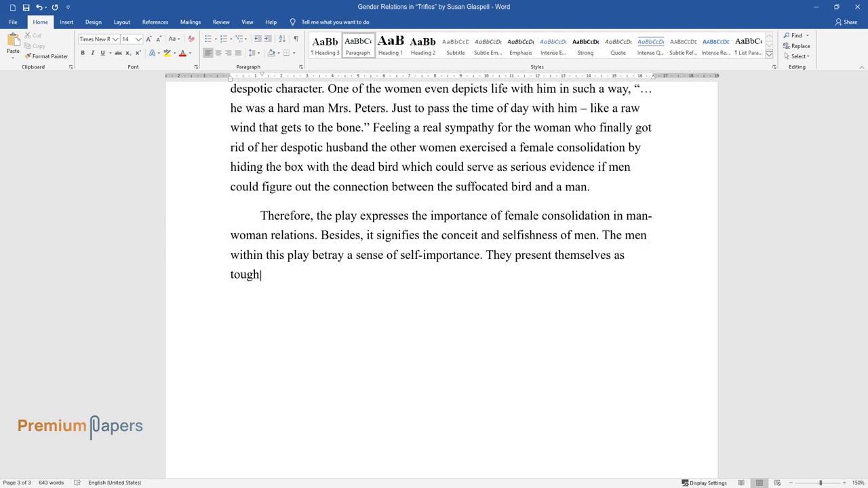
pyautogui.write(', serious-minded detectives when in truth they are not nearly as observant as')
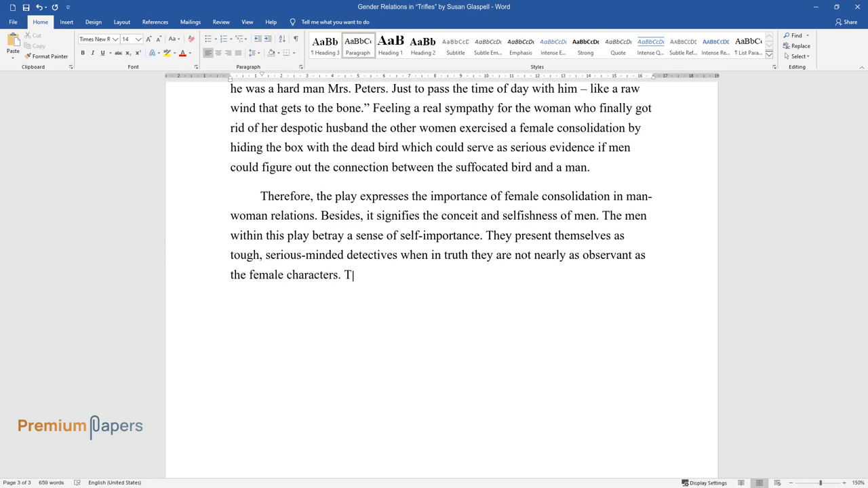
pyautogui.write('heir pompous attitude causes the women to feel defensive')
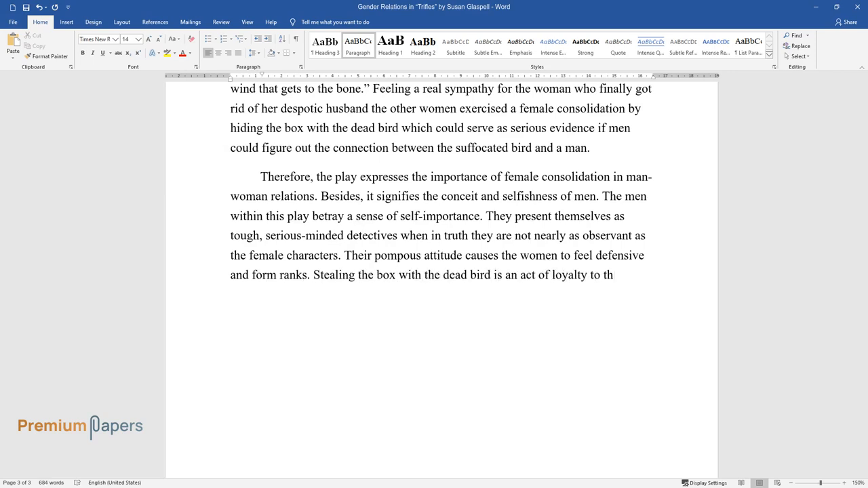
# - End on defiance against a callous patriarchal society and begin 'The play is dedicated to the manifestation of the'
pyautogui.write('their gender and an act of defiance')
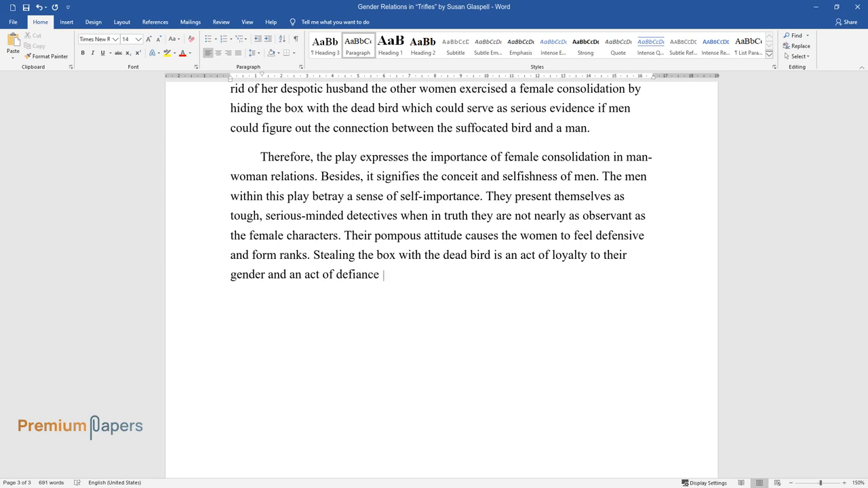
pyautogui.write('against a callous patriarchal society.')
pyautogui.write('The play is')
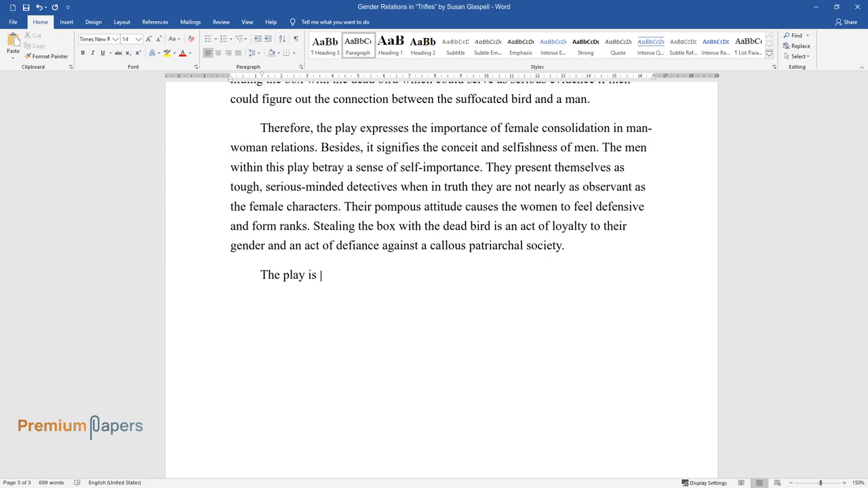
pyautogui.write('dedicated to the manifestation of the')
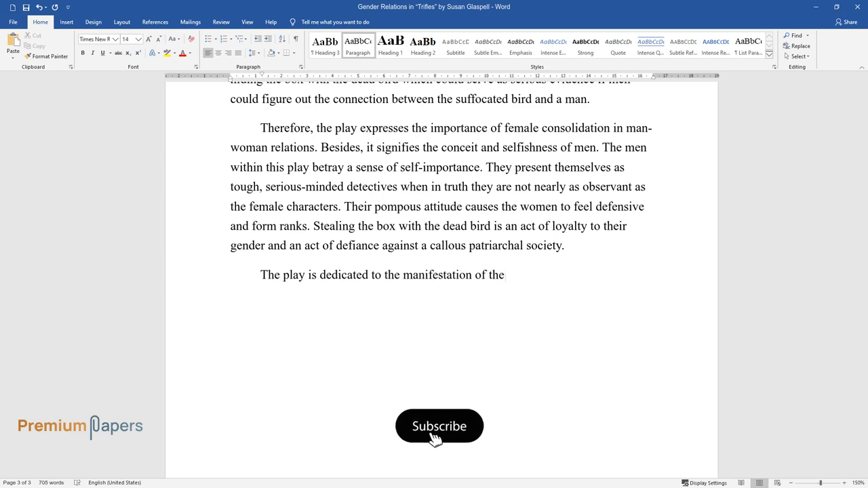